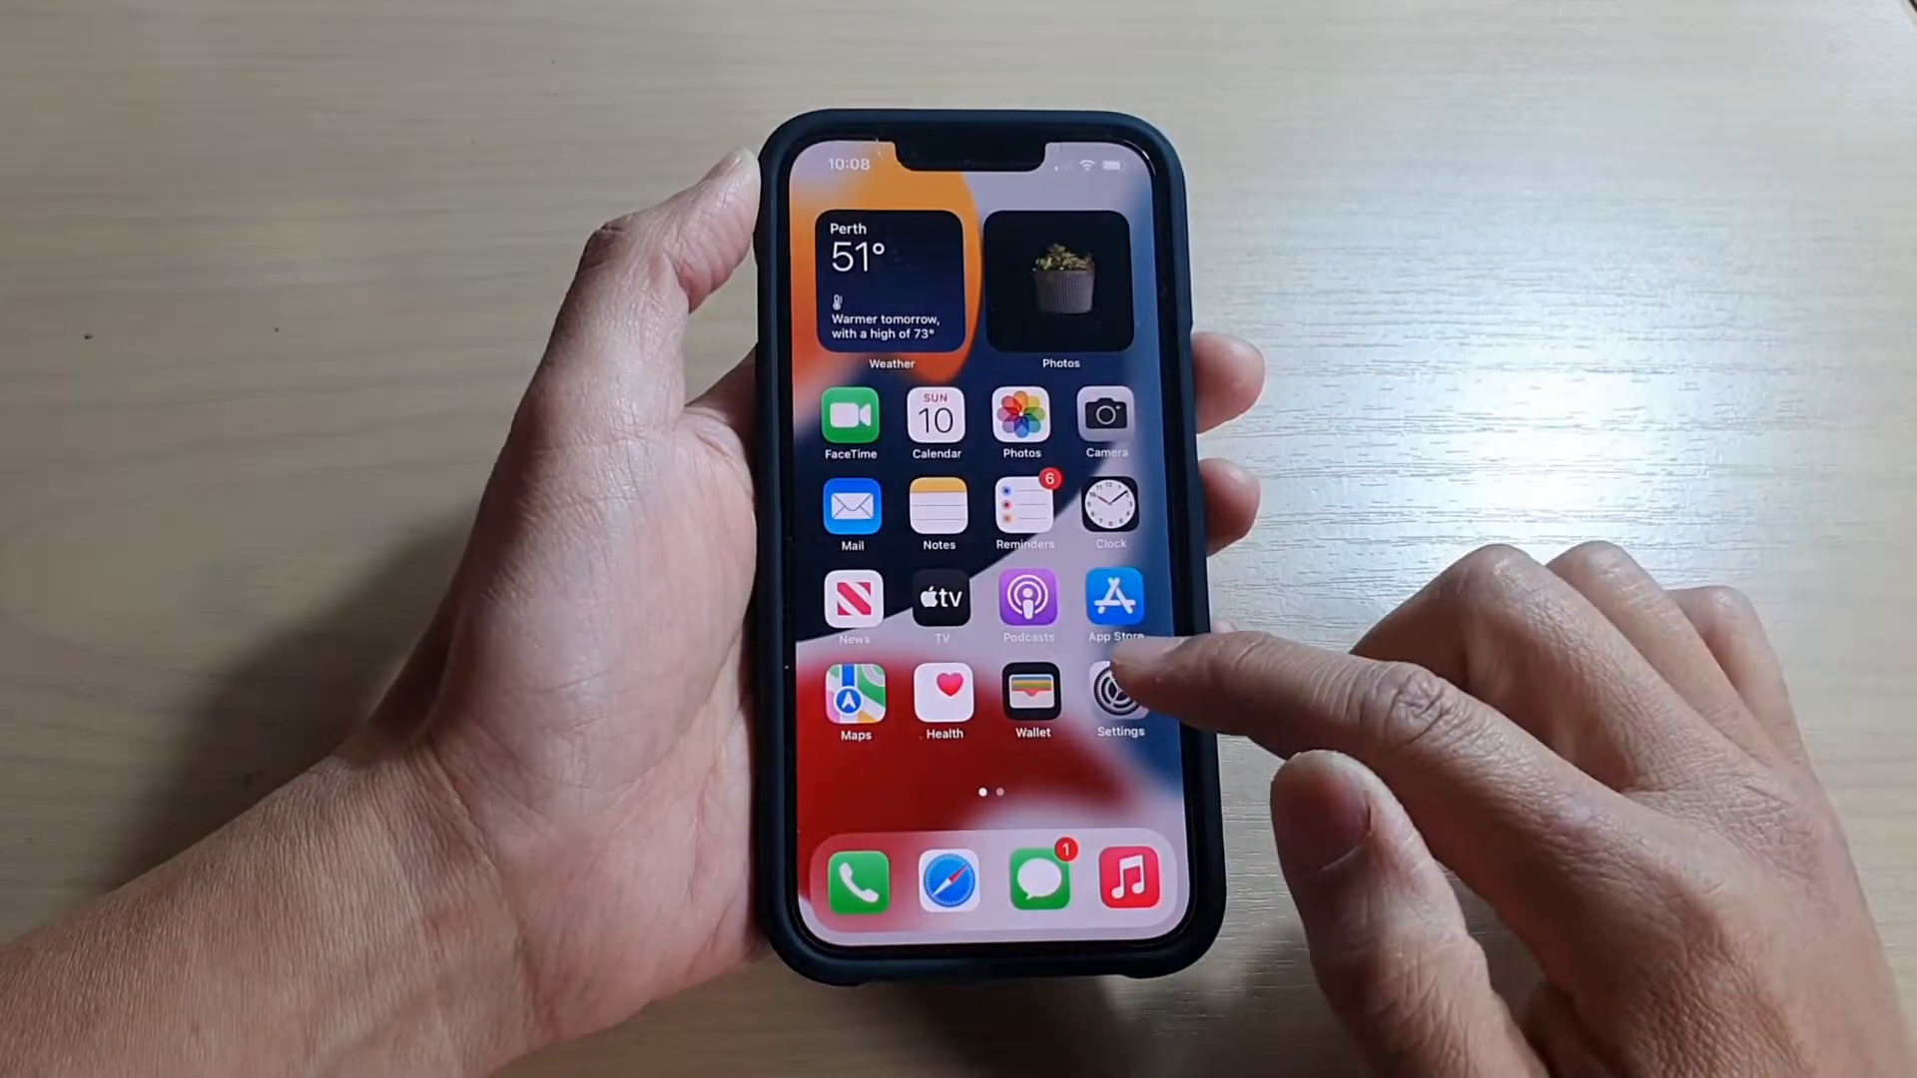
- Launch Settings from the Home Screen and scroll down toward the Music entry
click(1114, 690)
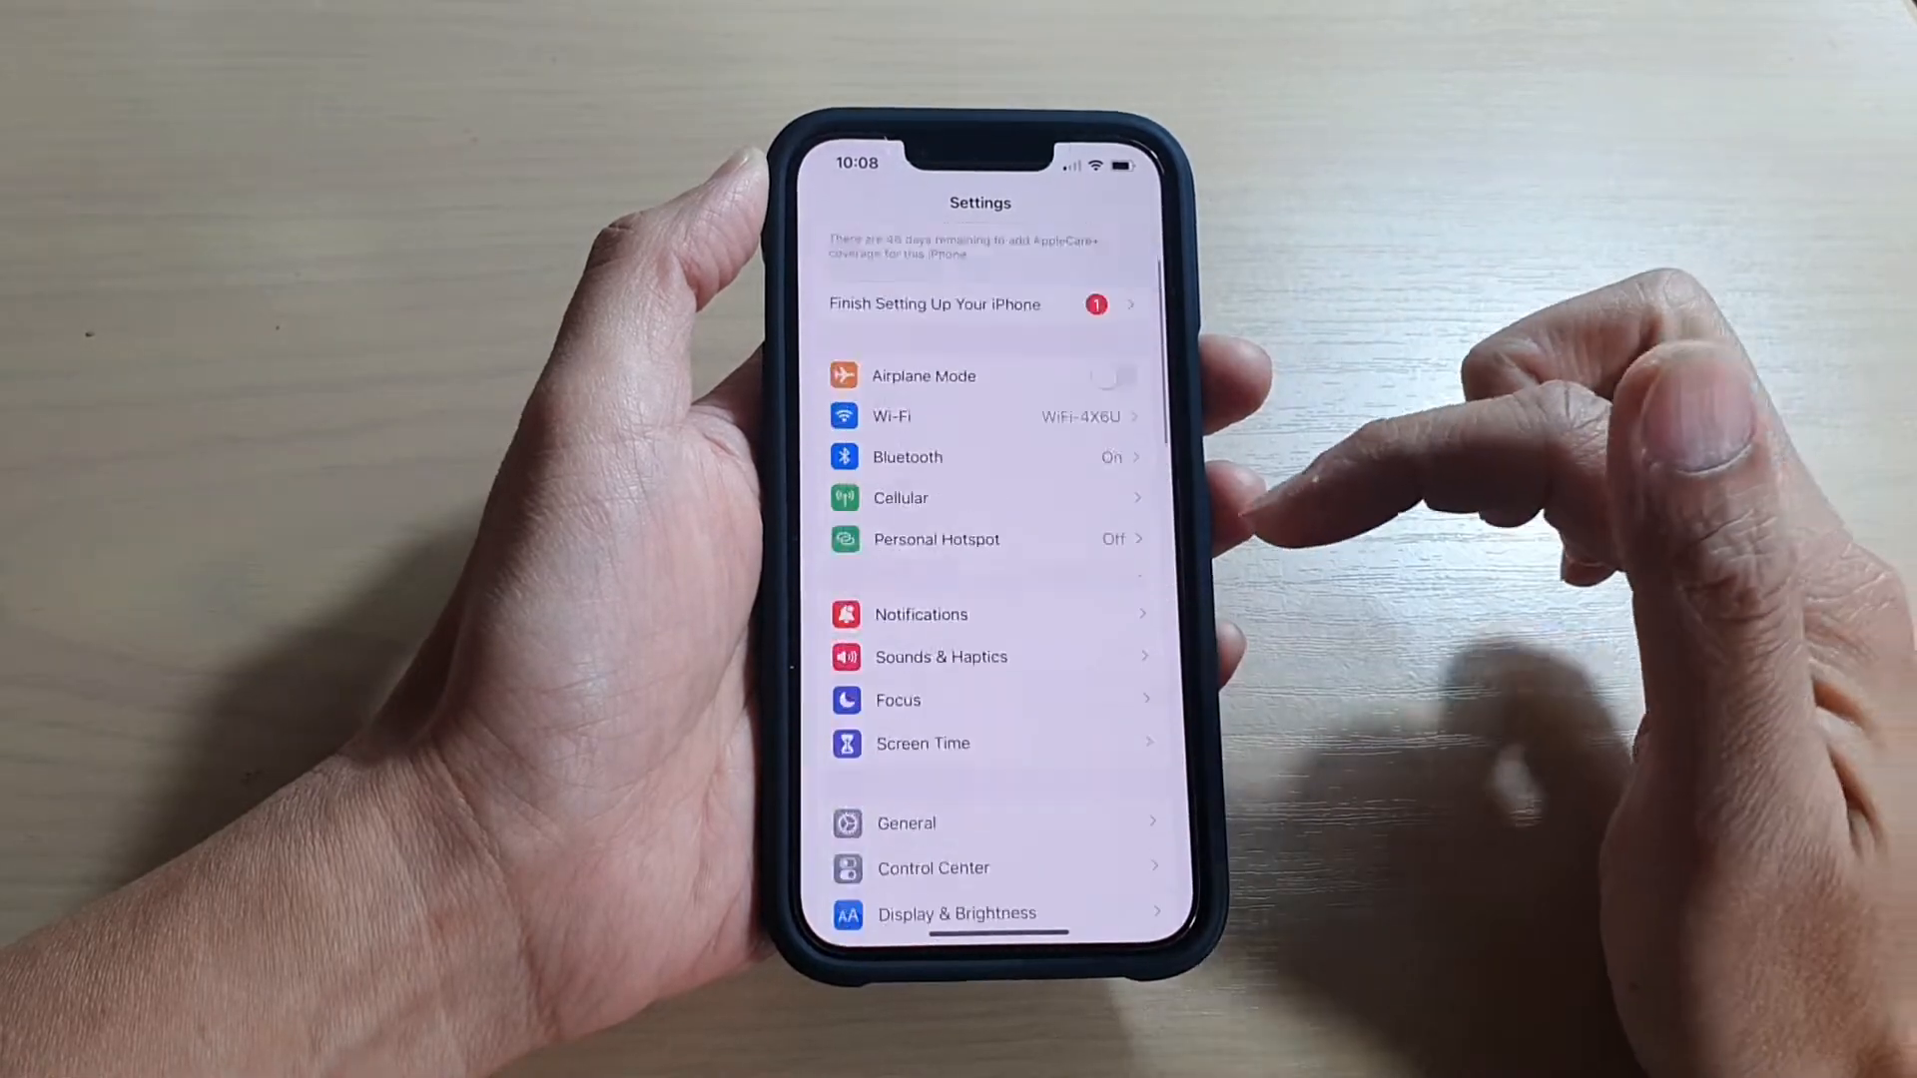
scroll(down, 3)
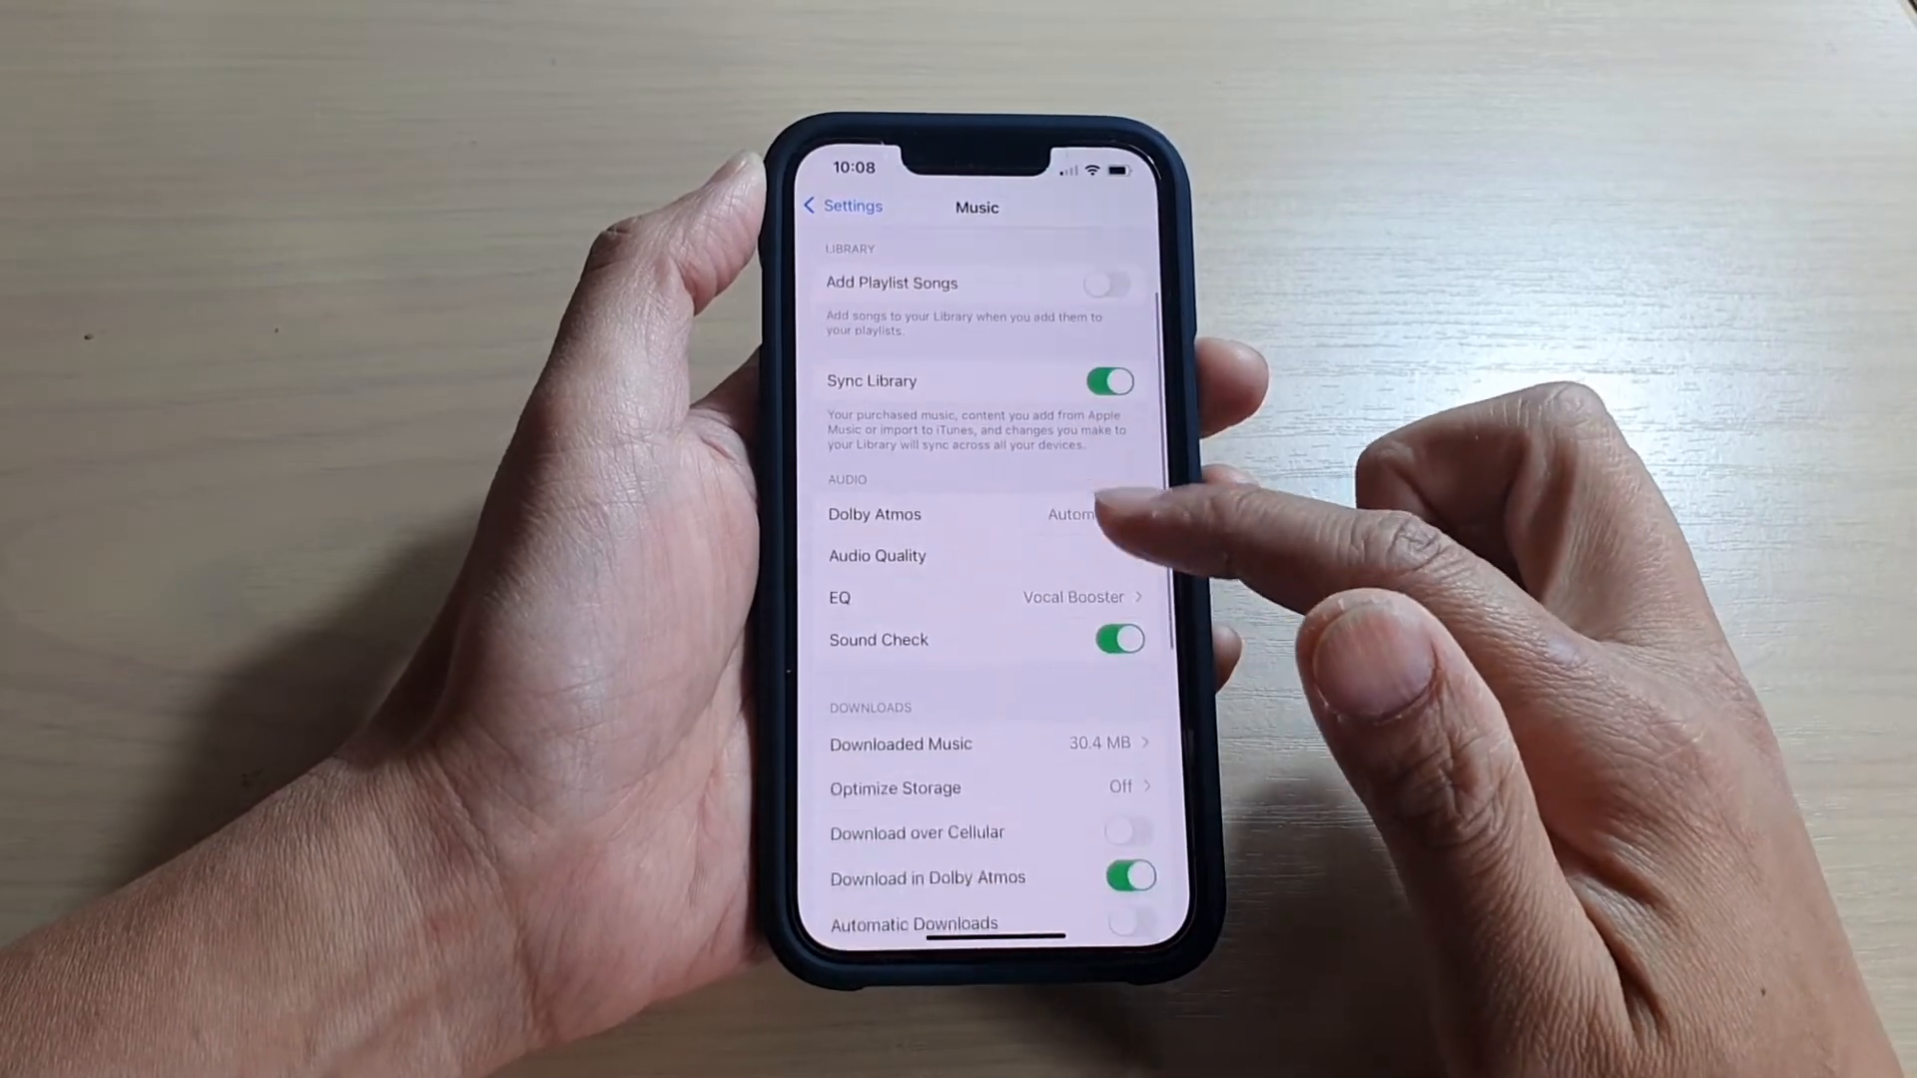
- Scroll the Music settings to Downloaded Music (30.4 MB), then return to the Settings list
scroll(down, 3)
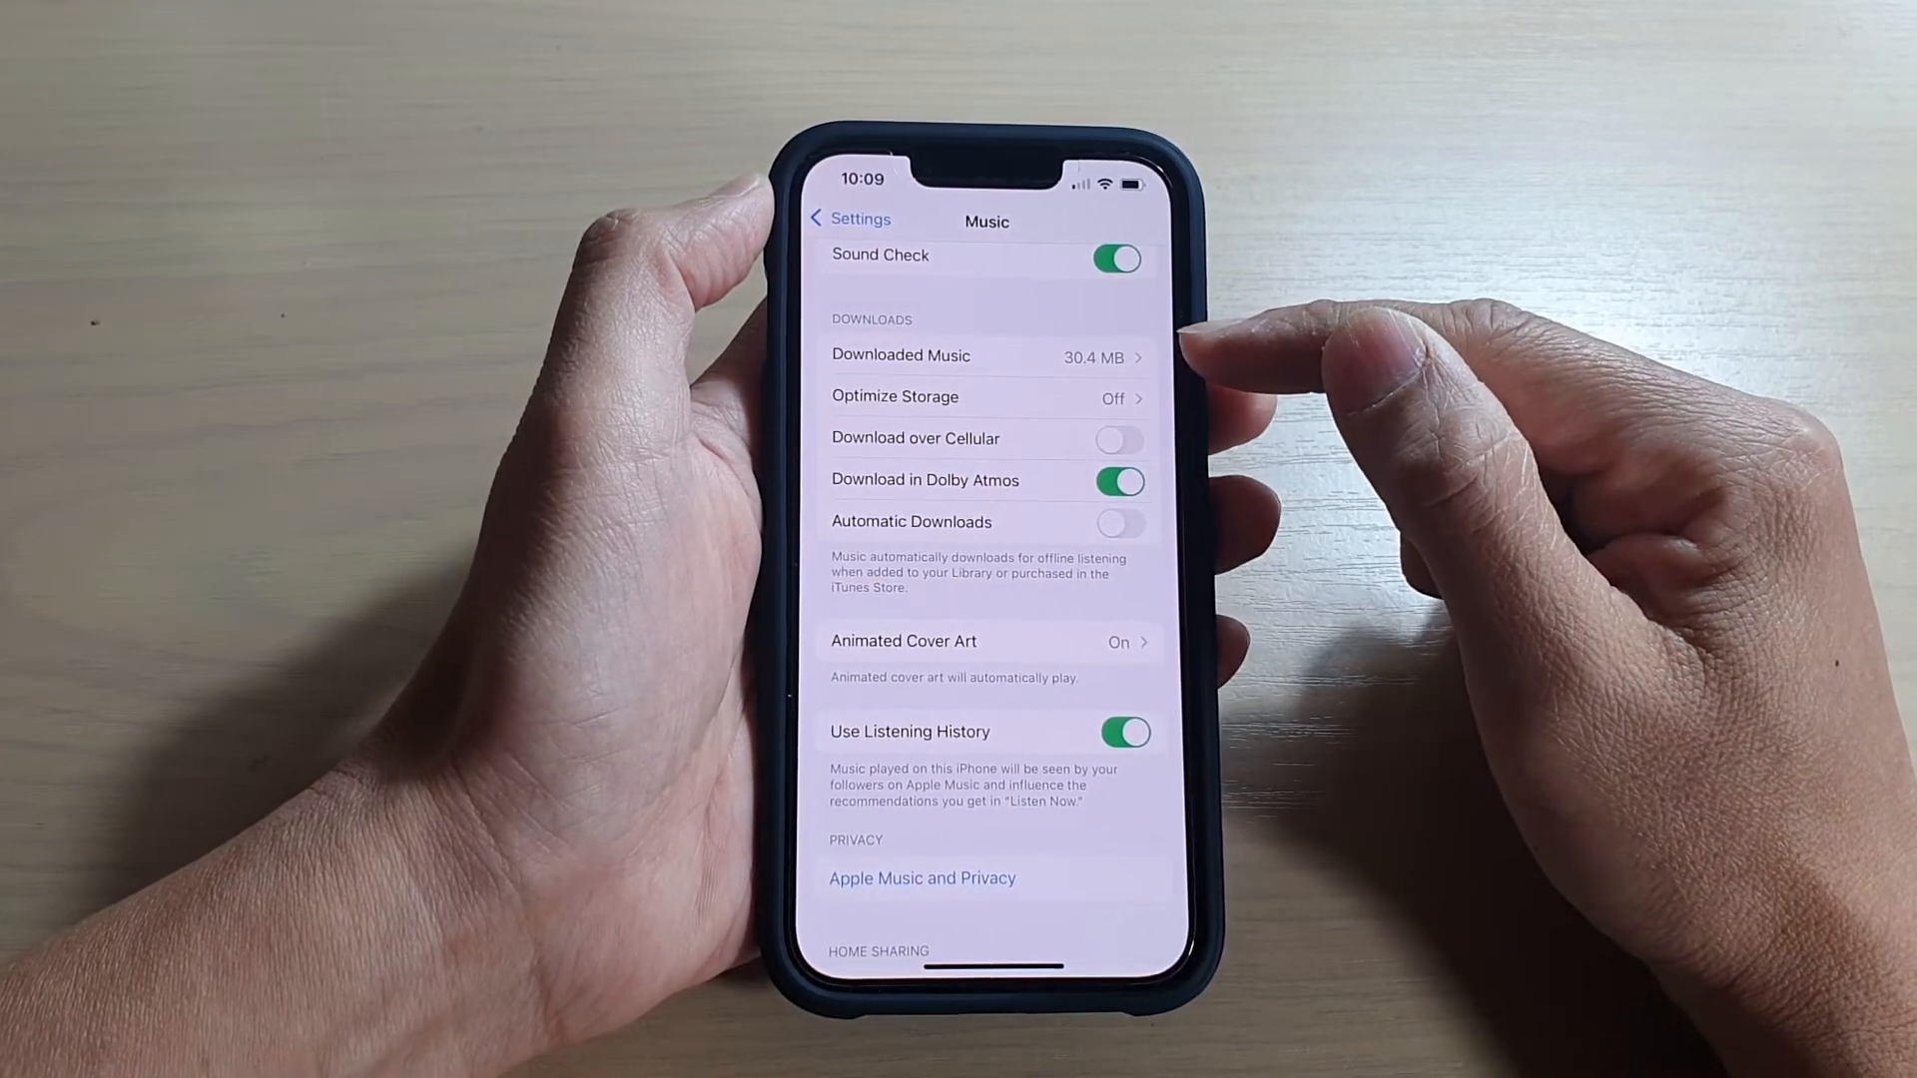
click(845, 218)
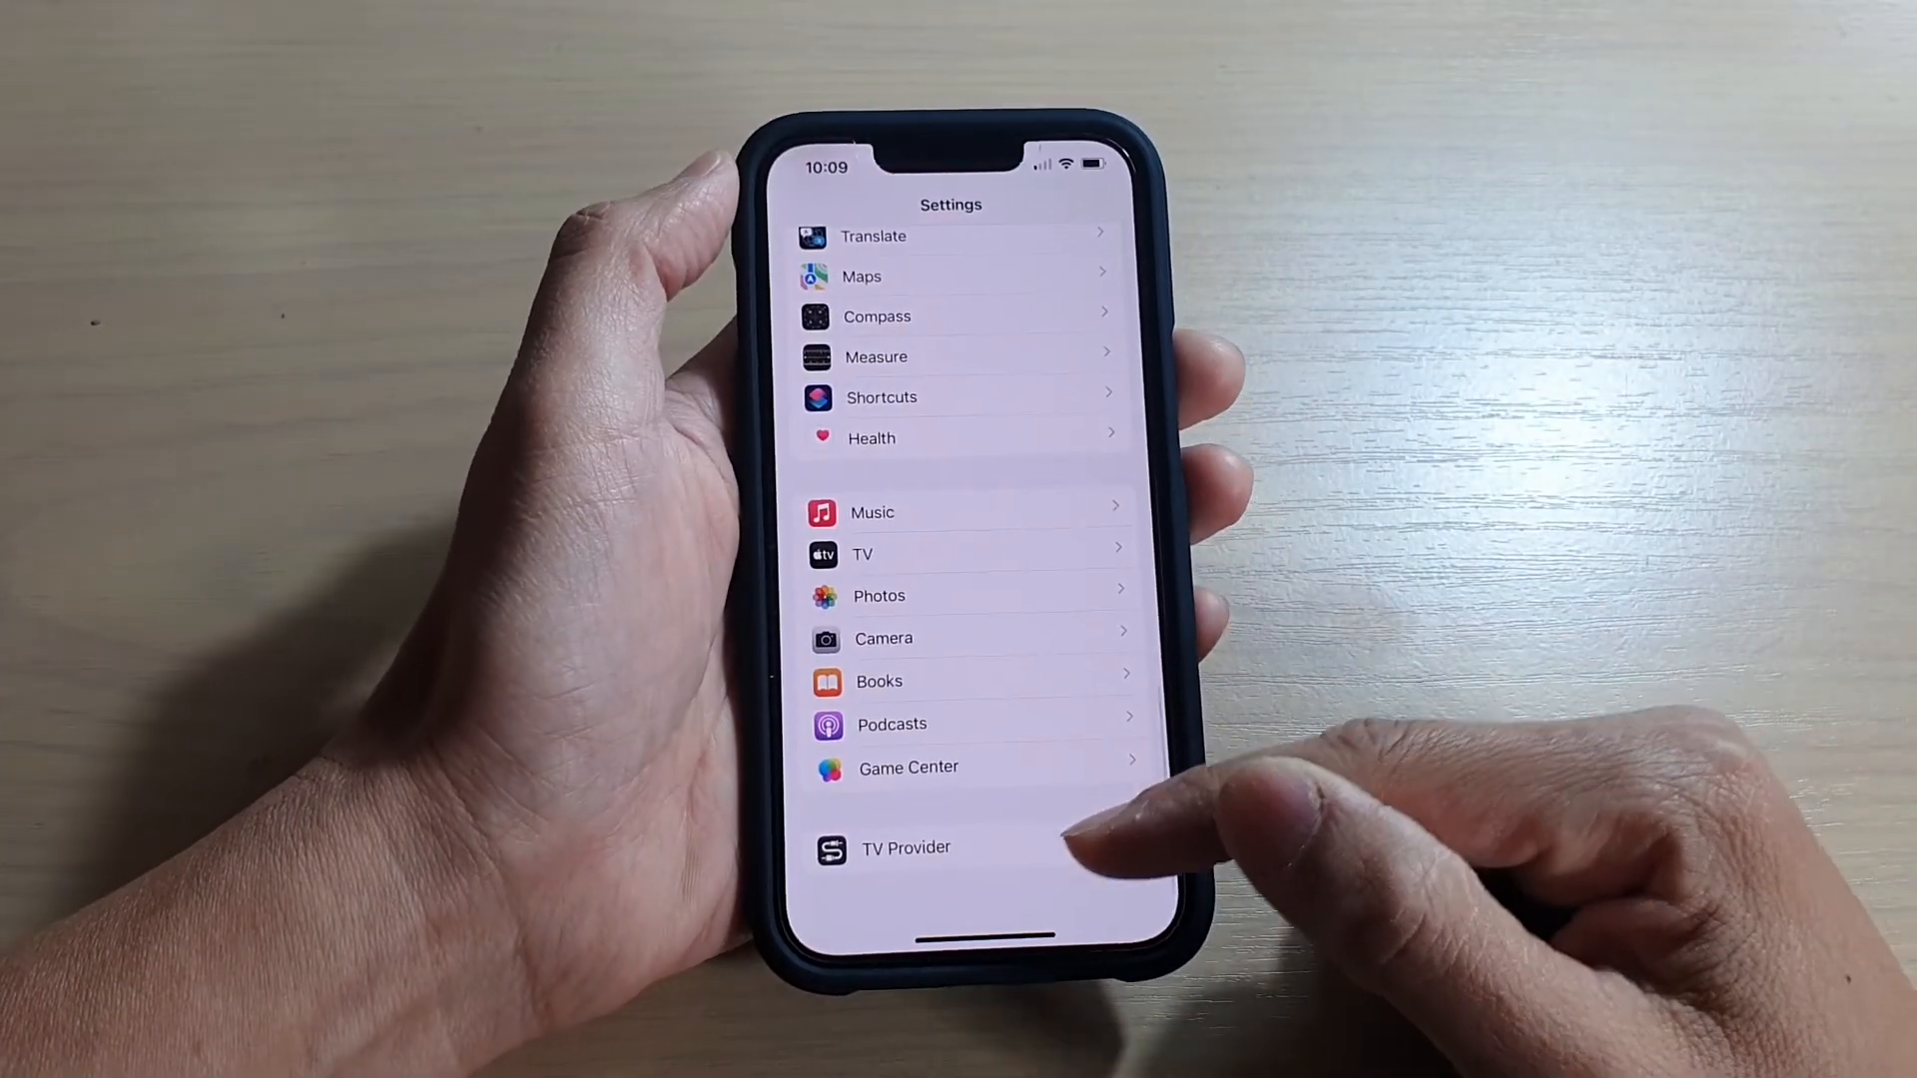